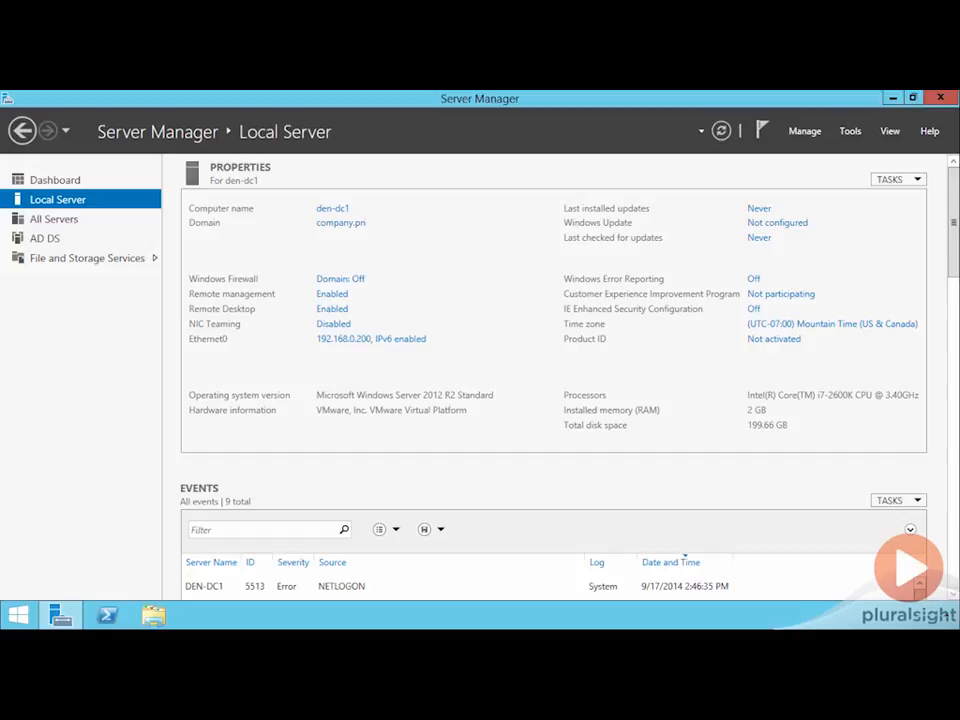
pyautogui.moveTo(675, 502)
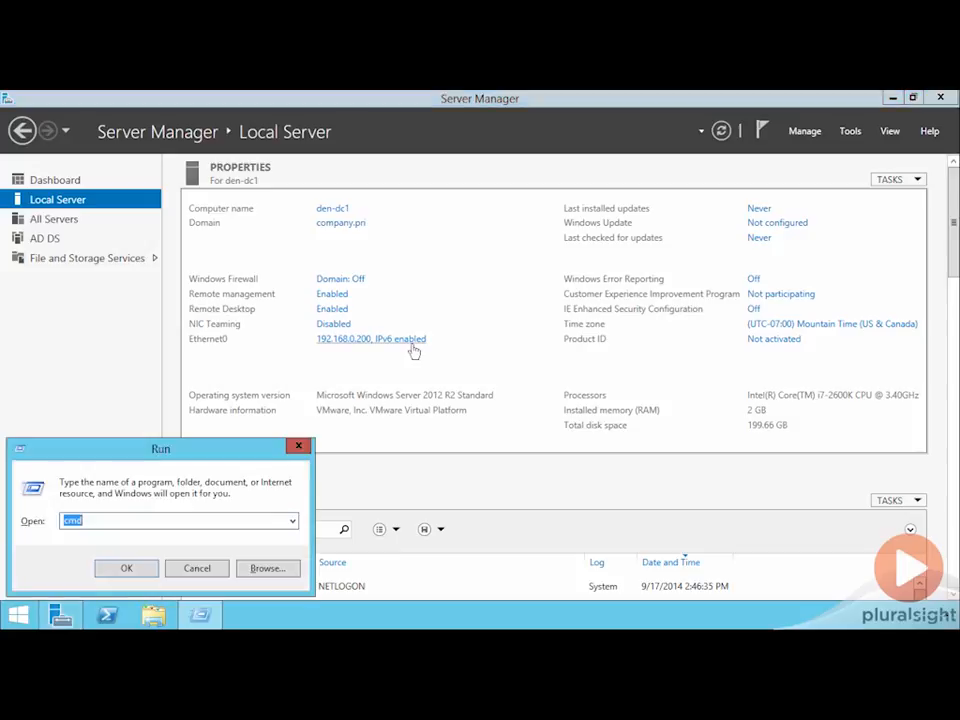
# Open Command Prompt in C:\Windows\System32\adprep, list its LDF files, and open sch69.ldf in Notepad
pyautogui.click(126, 567)
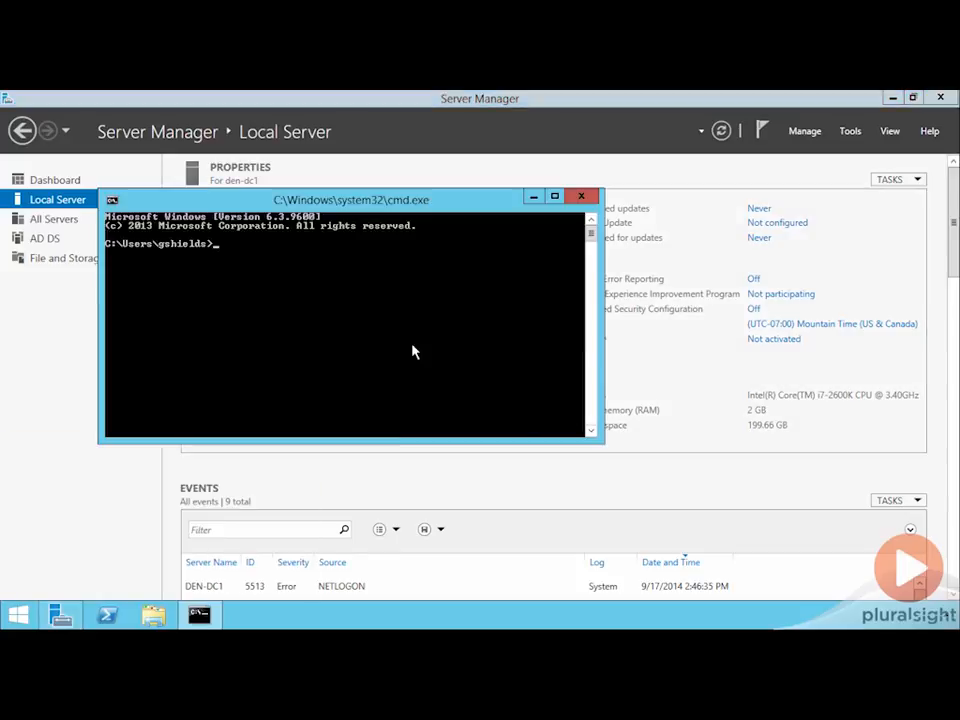
pyautogui.write('cd \\windows\\sy')
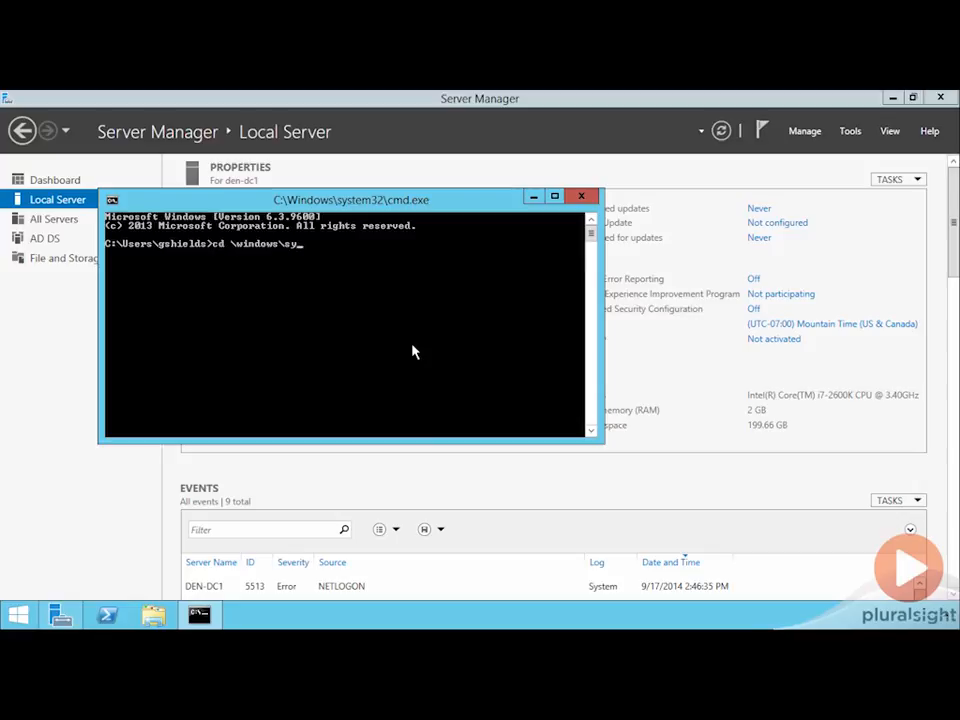
pyautogui.write('stem32\\adprep')
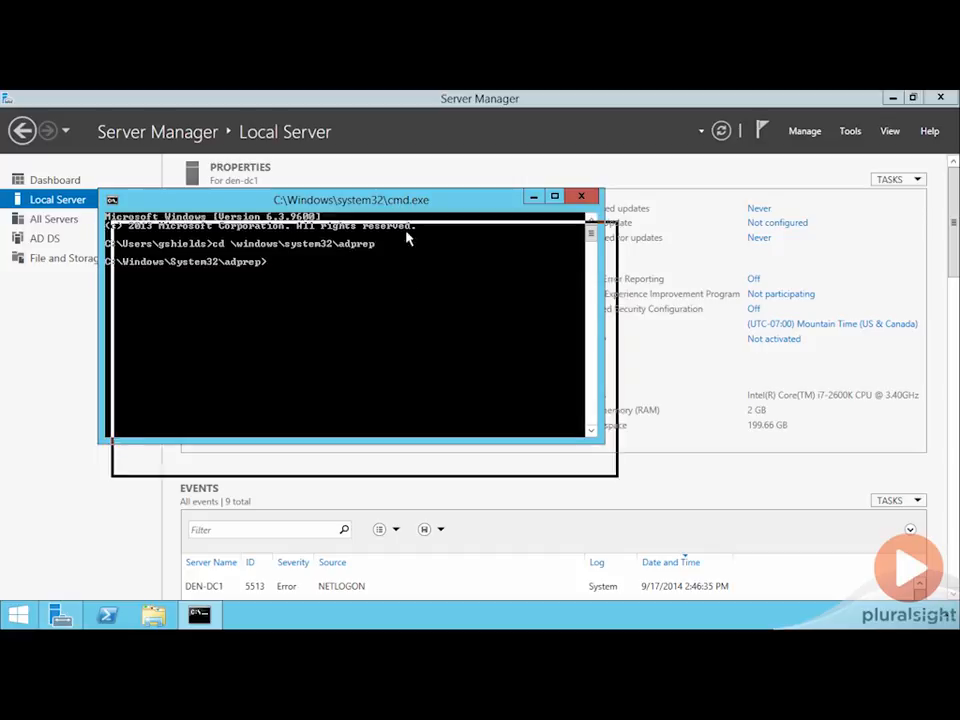
pyautogui.moveTo(350, 199); pyautogui.dragTo(378, 267)
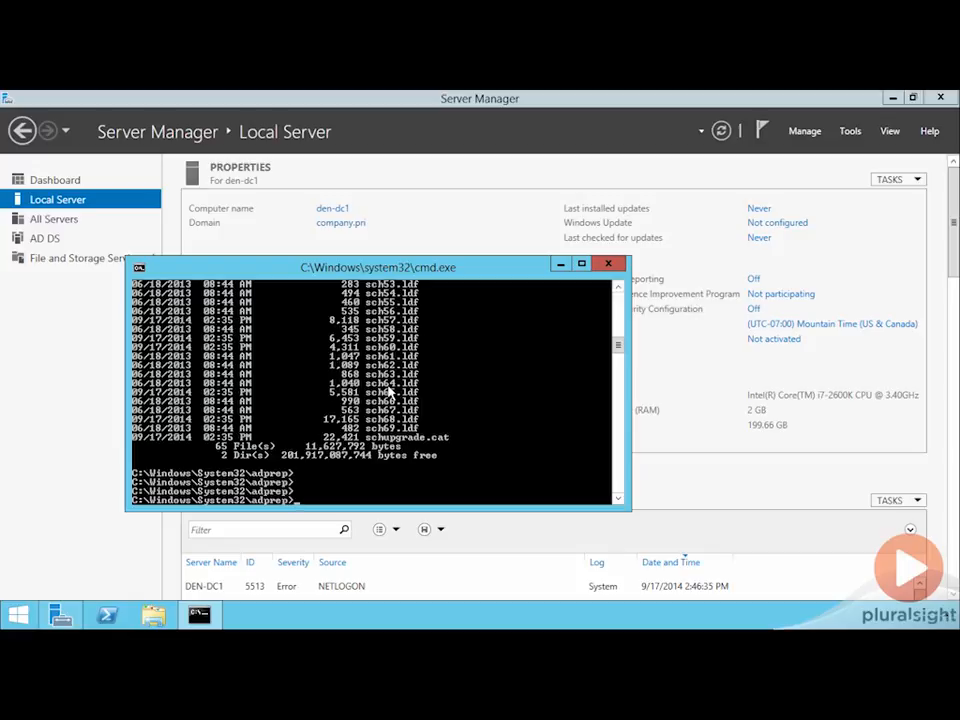
pyautogui.write('notepad')
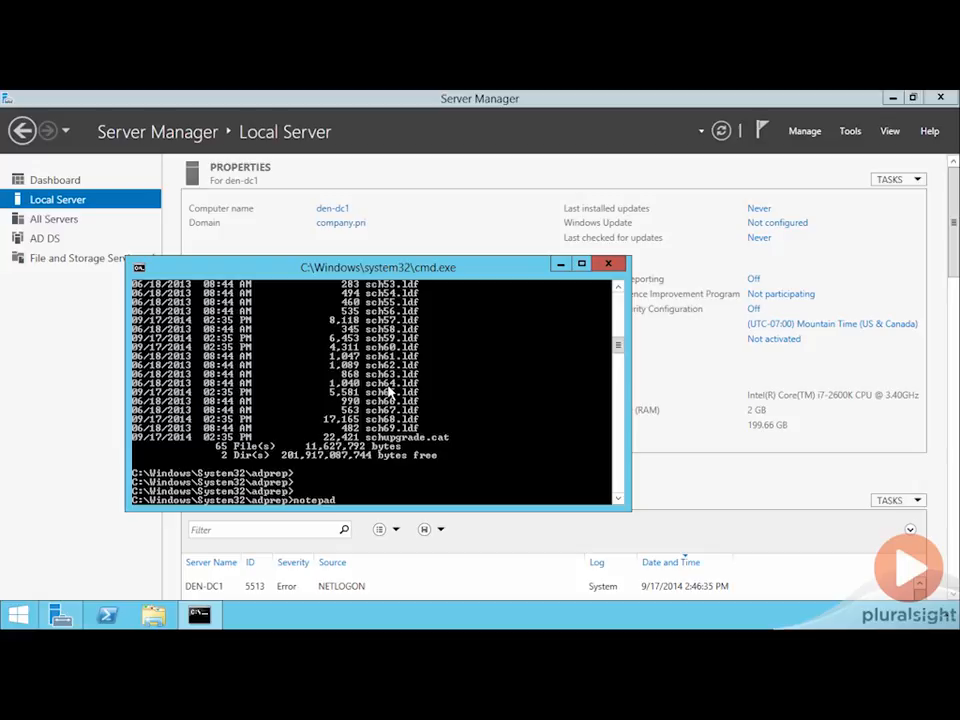
pyautogui.write('sch6')
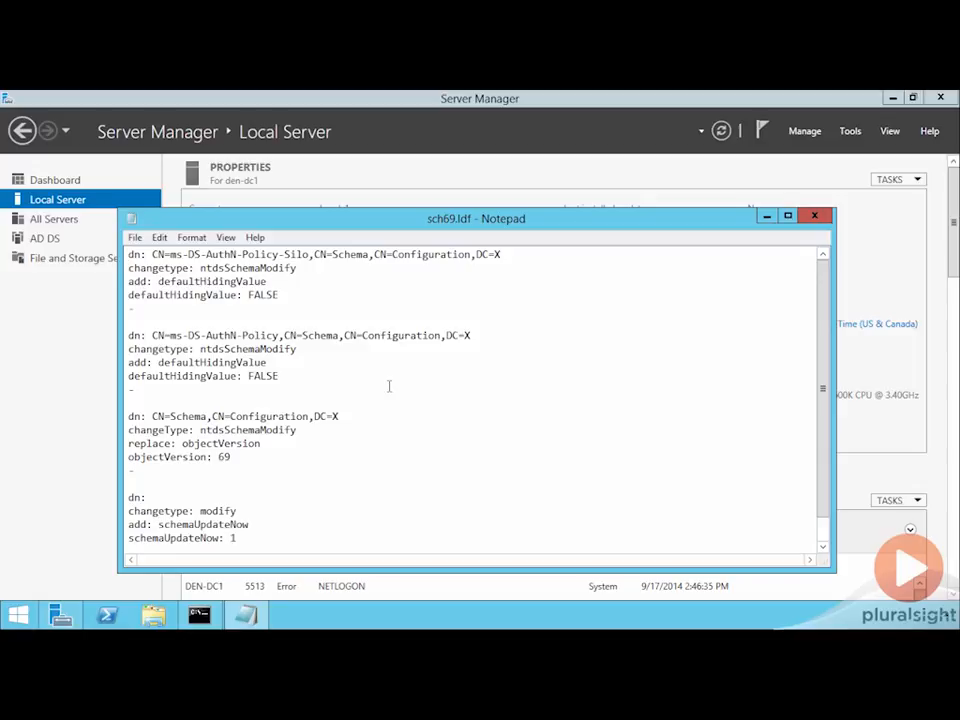
pyautogui.moveTo(157, 256)
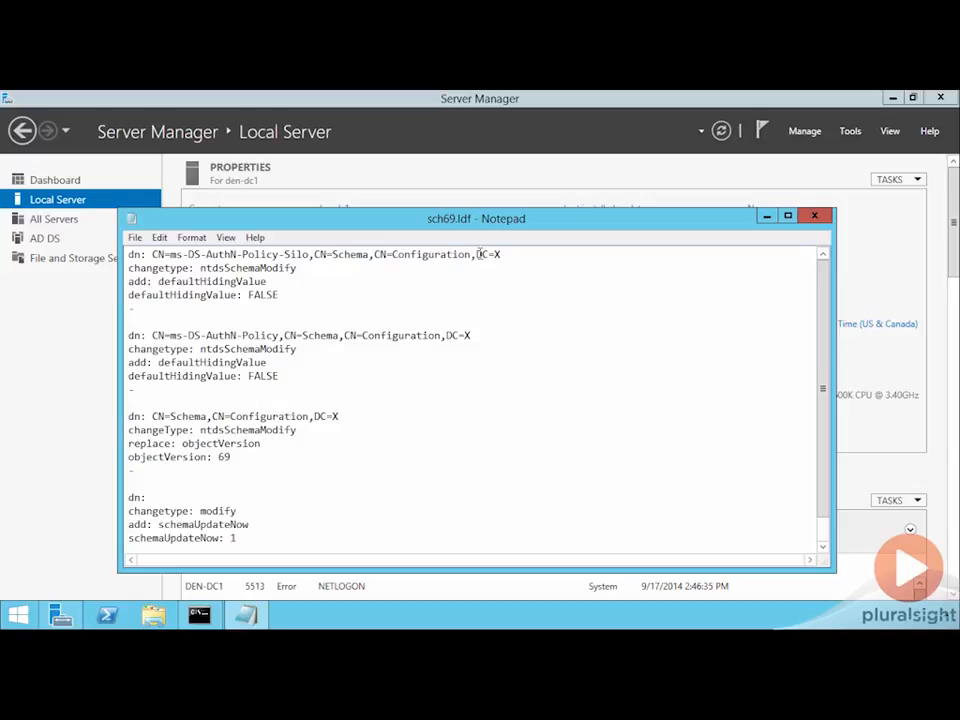
# Replace the first entry's DC=X placeholder in sch69.ldf with company.pri
pyautogui.doubleClick(488, 254)
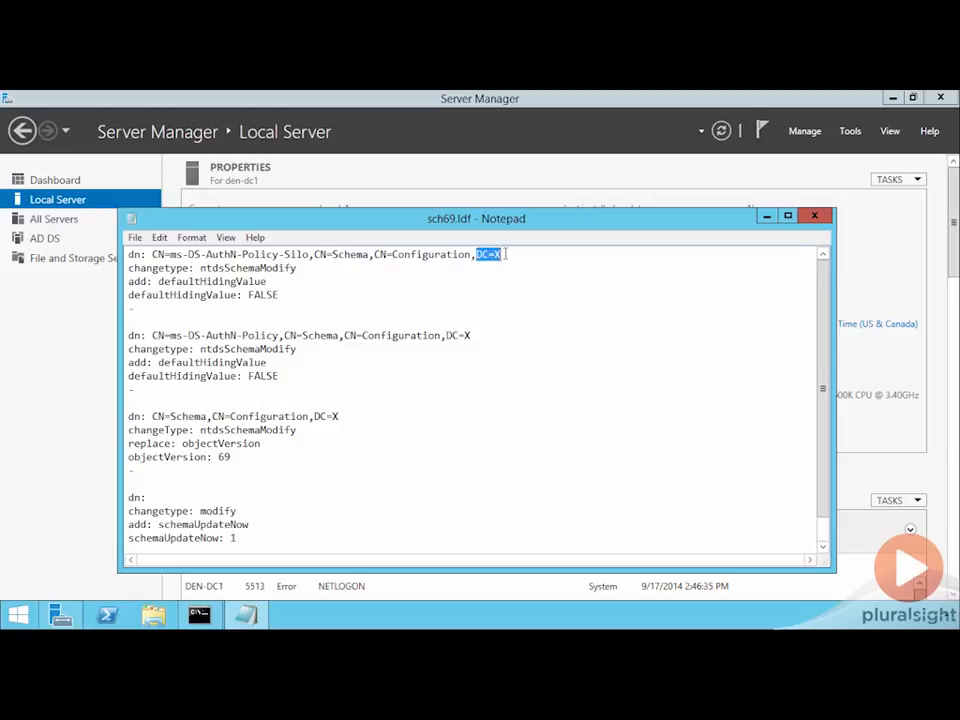
pyautogui.write('compla')
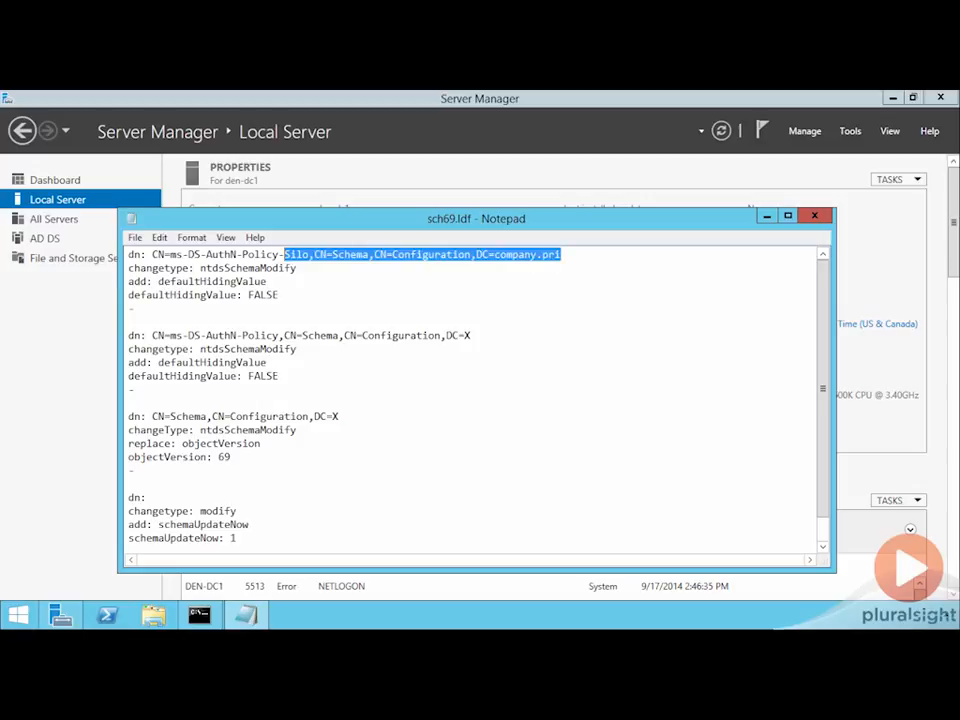
pyautogui.click(490, 332)
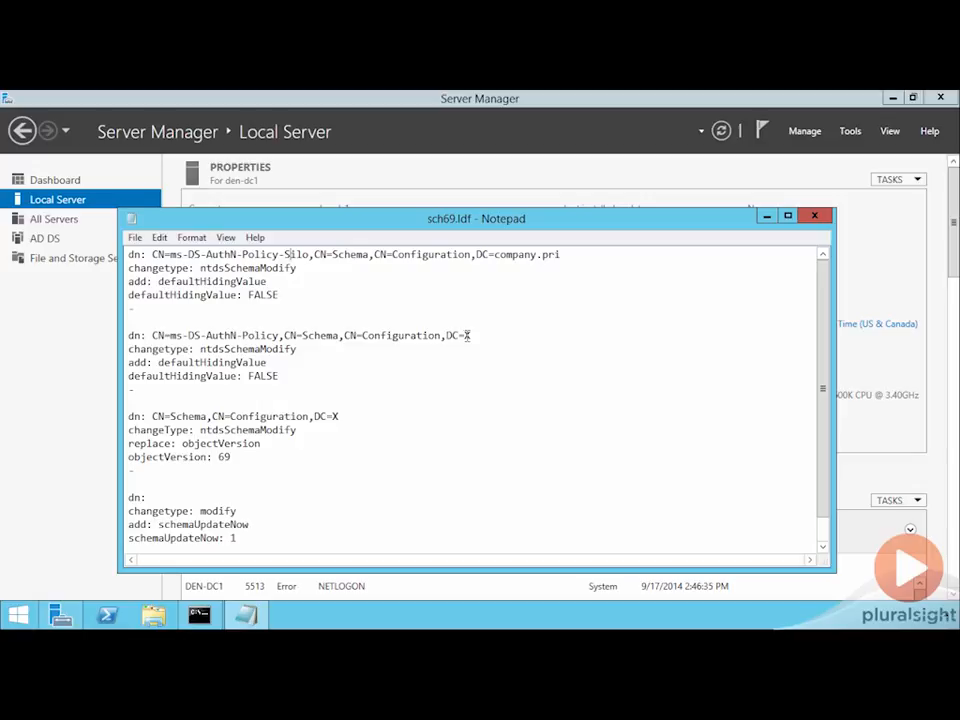
pyautogui.moveTo(296, 295)
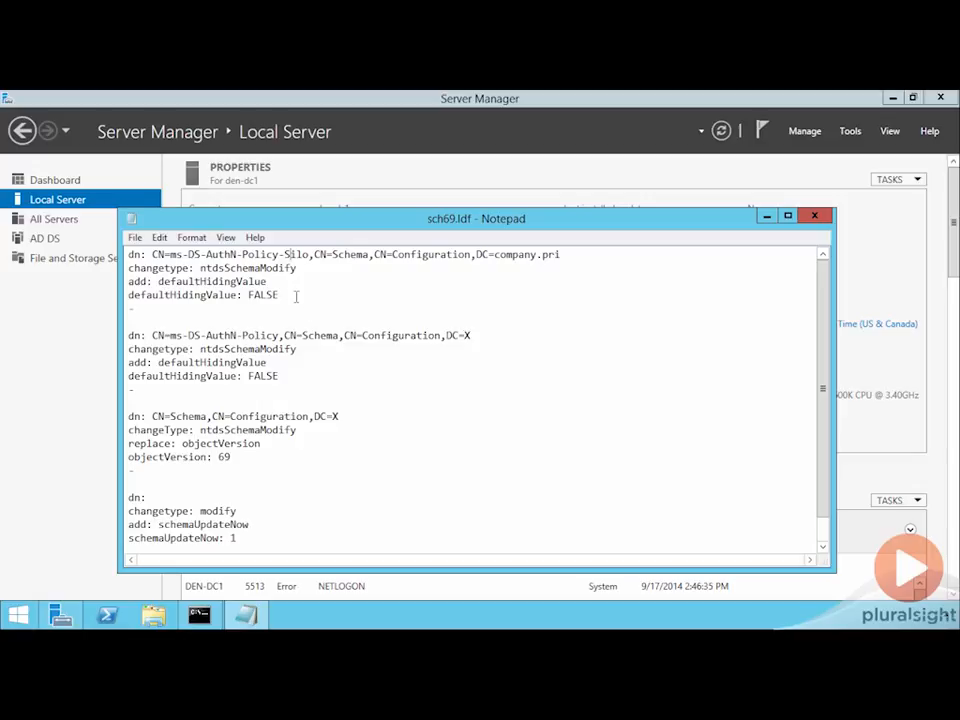
# Select the defaultHidingValue FALSE value, then close sch69.ldf and answer the save prompt
pyautogui.doubleClick(247, 267)
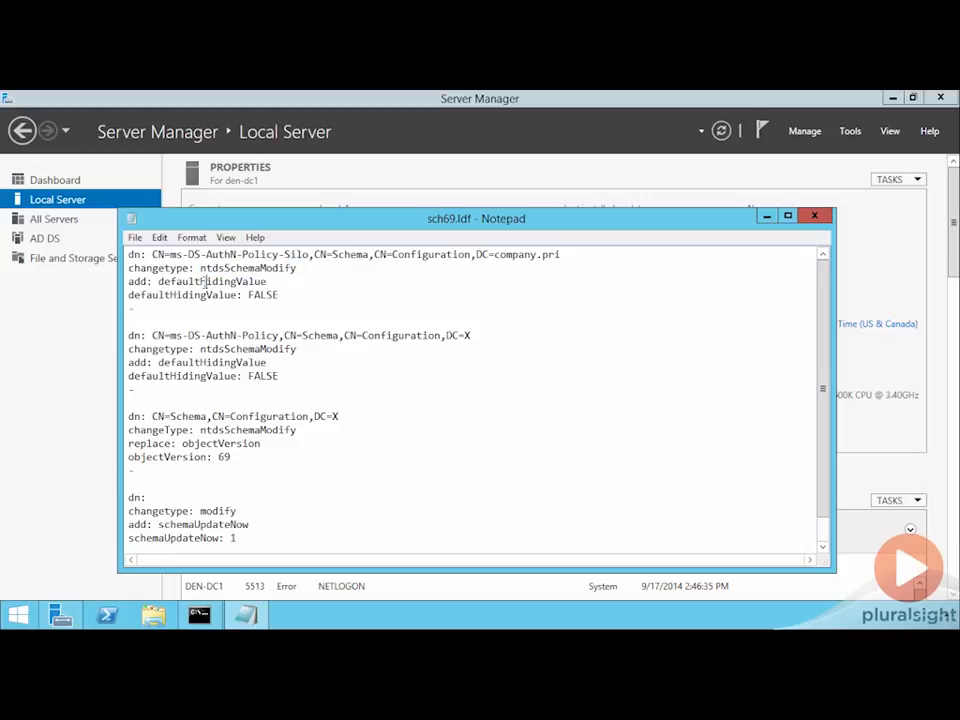
pyautogui.doubleClick(212, 281)
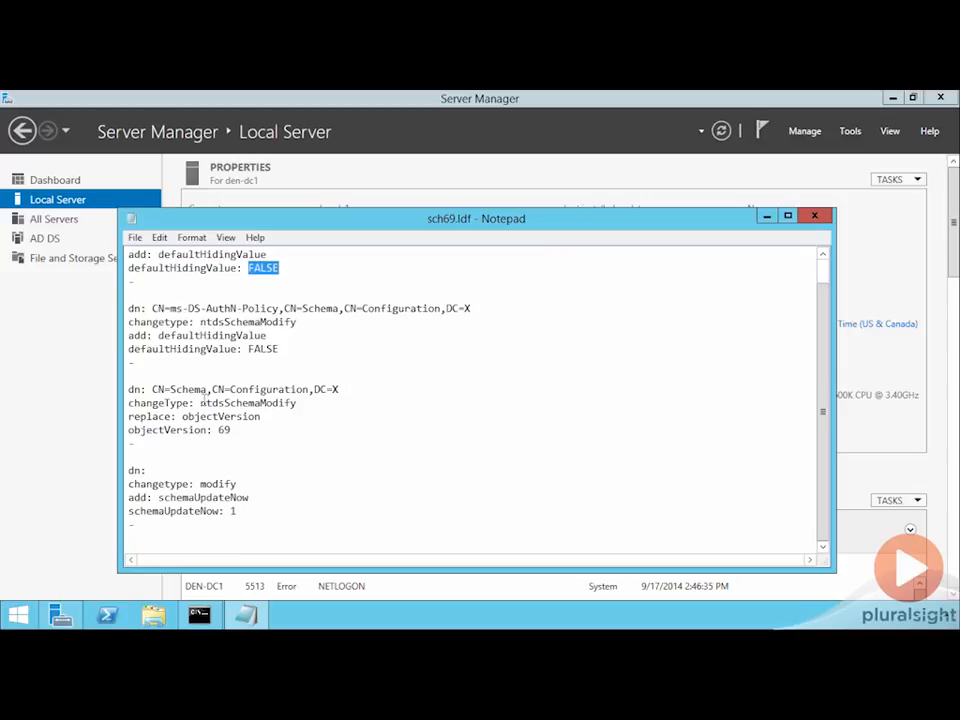
pyautogui.click(814, 215)
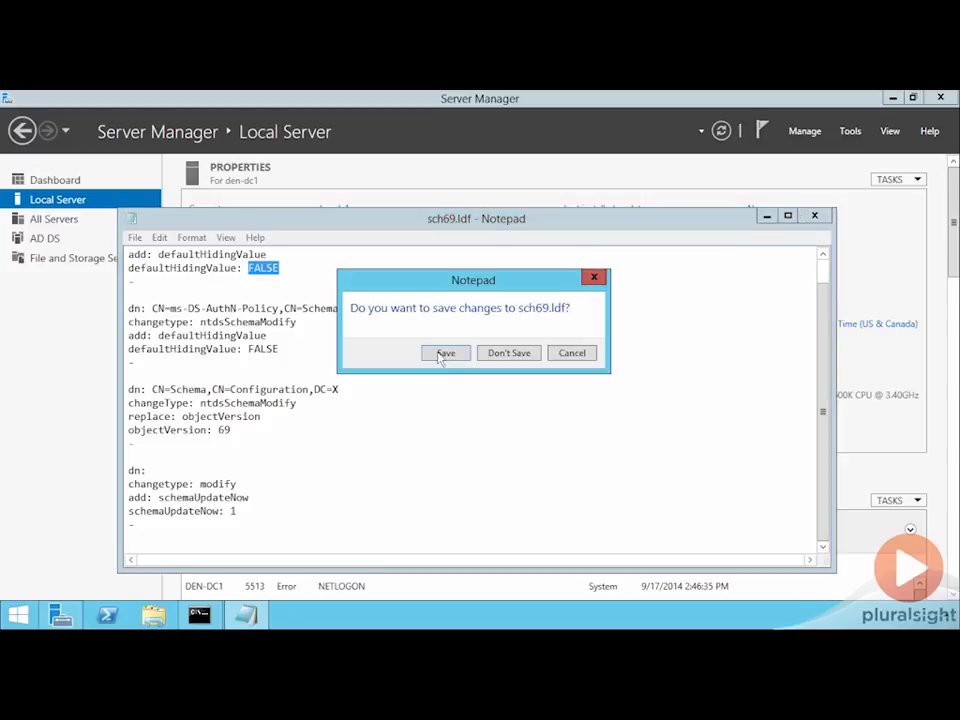
pyautogui.click(508, 352)
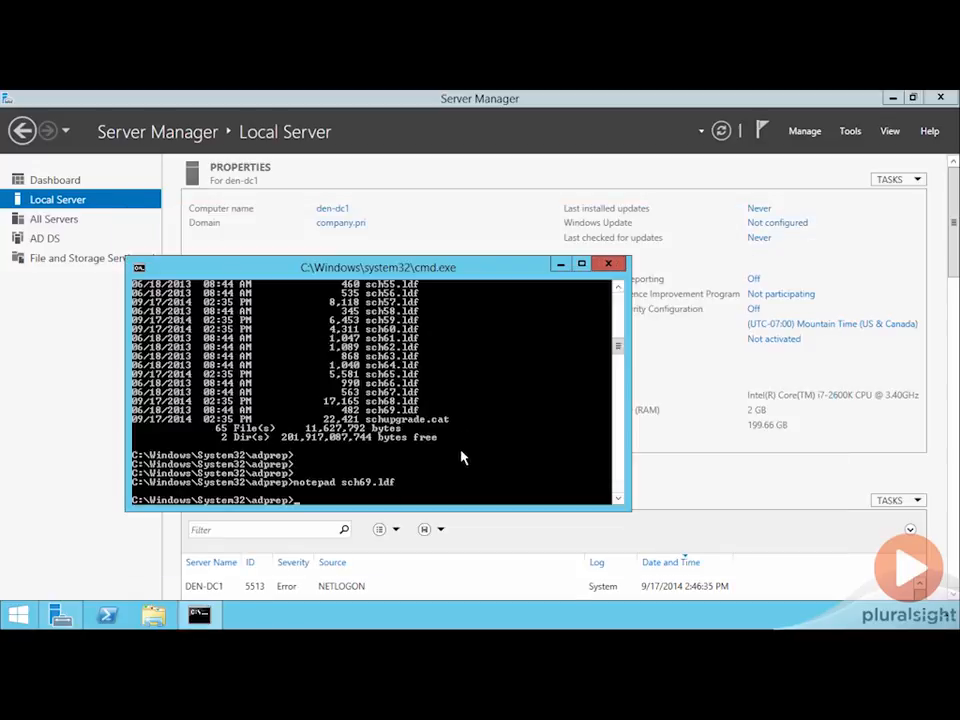
# Cancel the missing sch89.ldf prompt, open sch68.ldf in Notepad, and highlight its first distinguished name
pyautogui.write('notepad sch9.ldf')
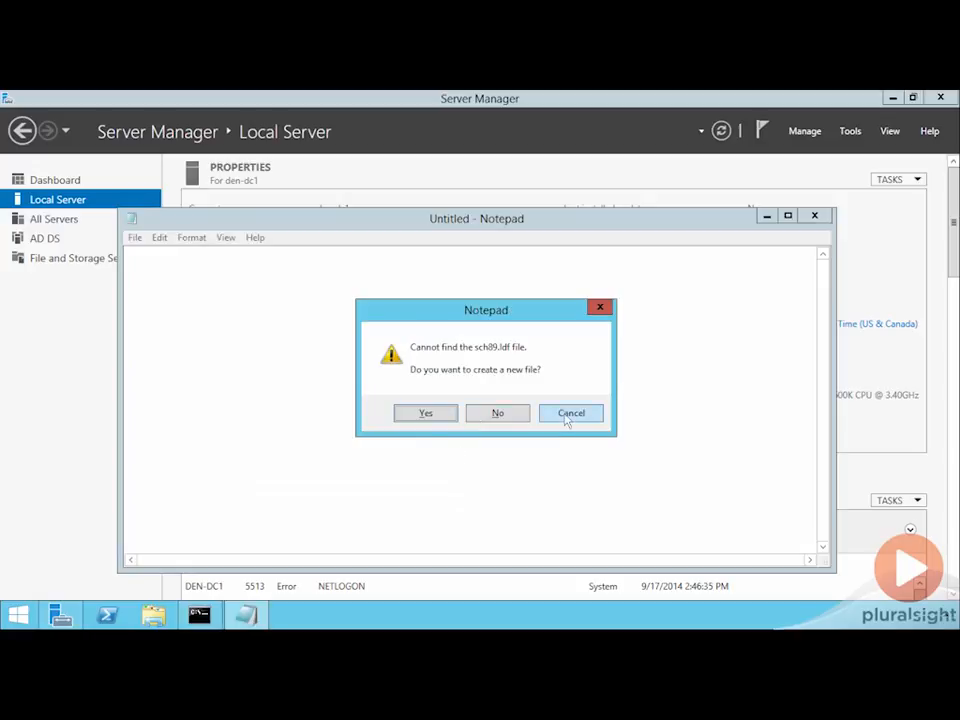
pyautogui.click(570, 413)
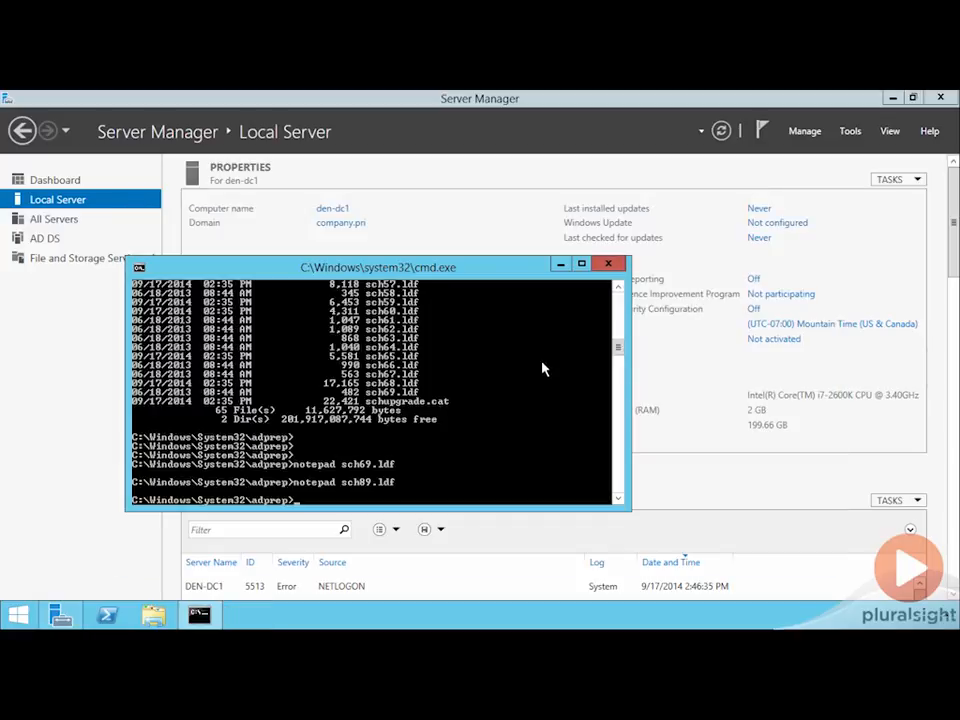
pyautogui.write('notepad sch.ldf')
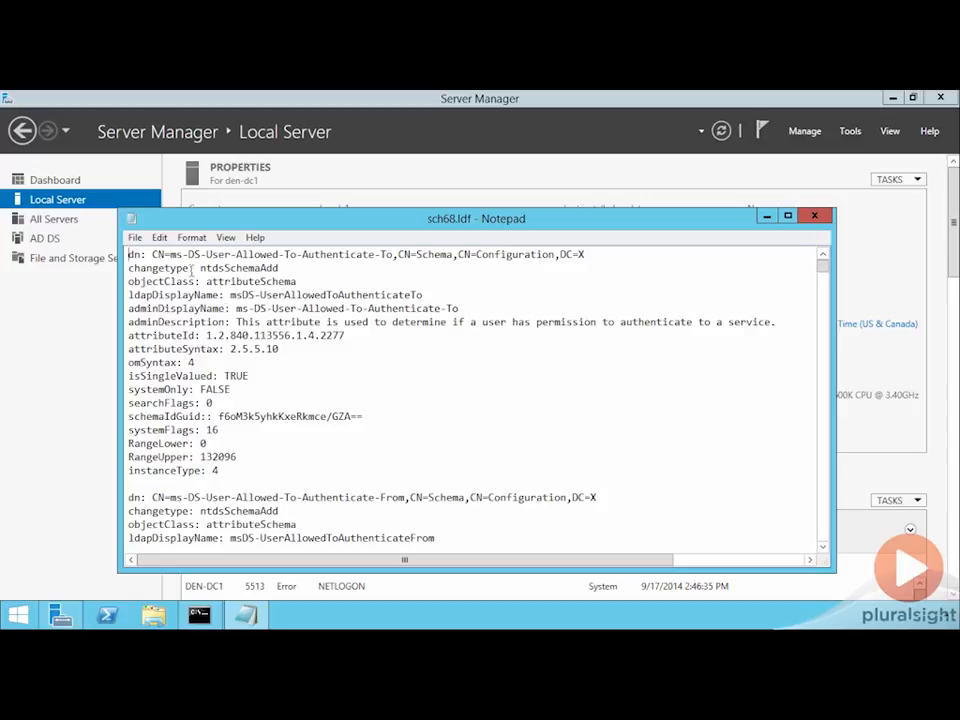
pyautogui.moveTo(154, 254); pyautogui.dragTo(476, 254)
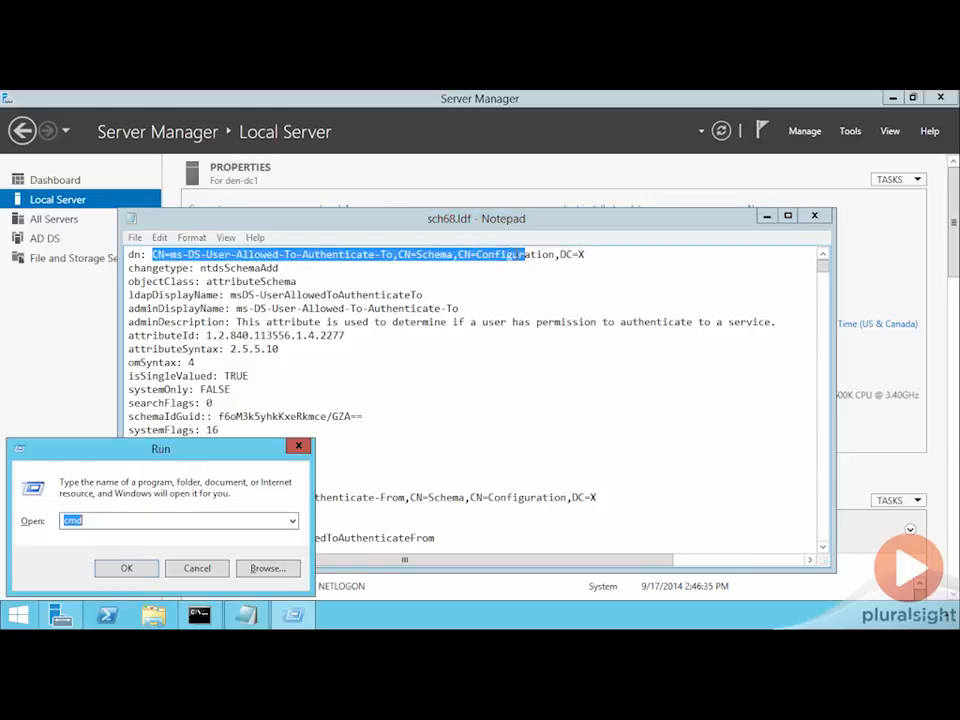
# Launch adsiedit.msc and connect to the Default naming context showing DC=company,DC=pri
pyautogui.write('adsiedit.msc')
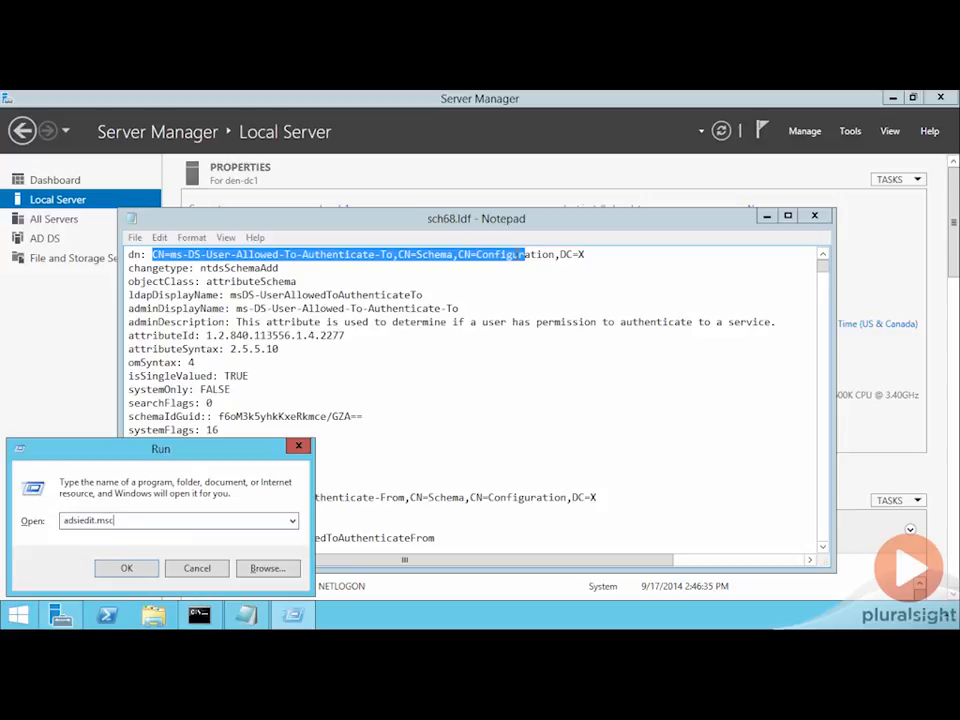
pyautogui.click(126, 568)
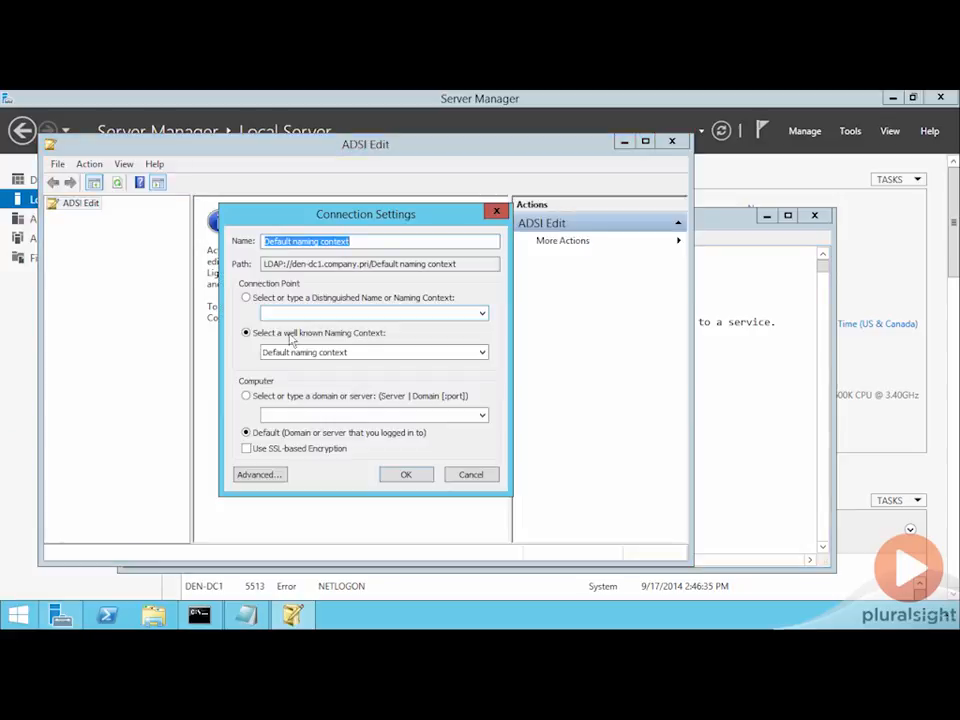
pyautogui.click(405, 474)
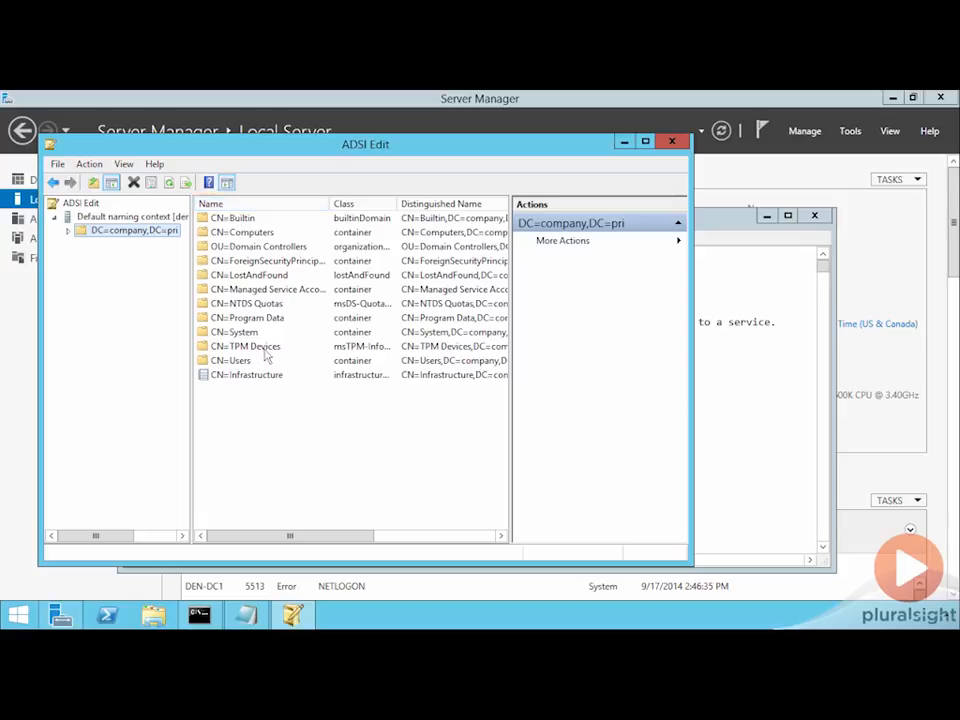
pyautogui.moveTo(576, 203)
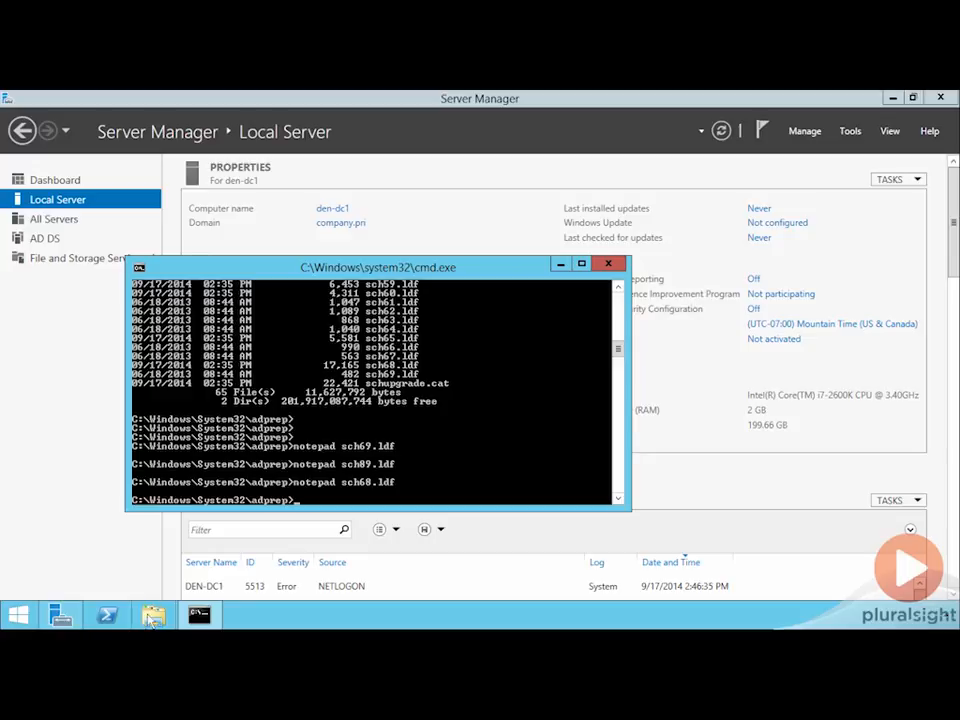
# Browse the sch*.ldf files in C:\Windows\System32\adprep with File Explorer, then close the window
pyautogui.click(153, 614)
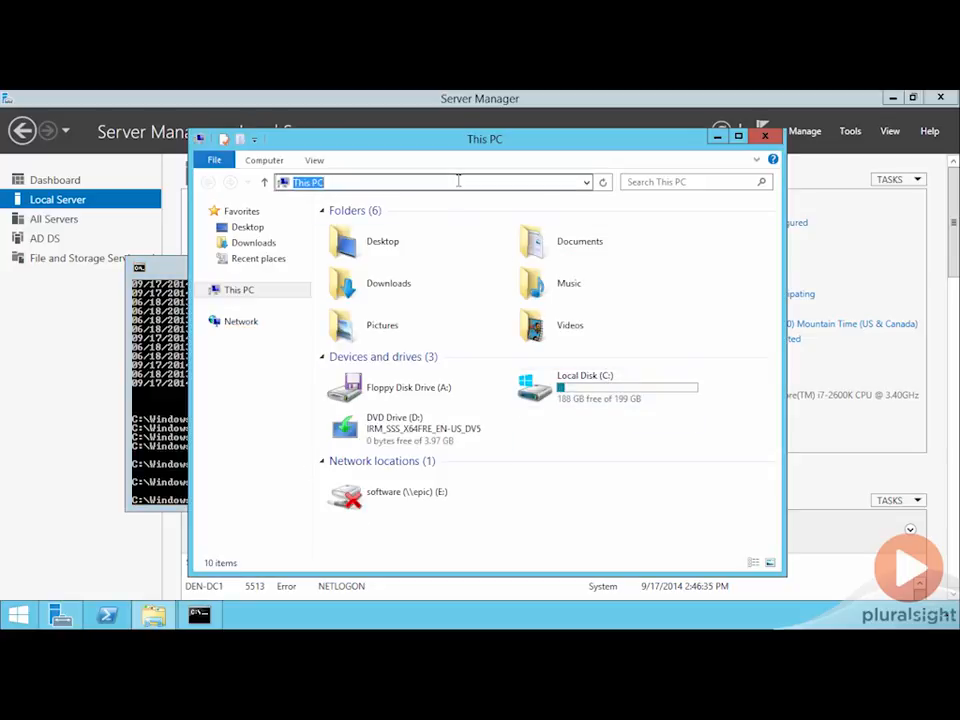
pyautogui.write('c:\\wi')
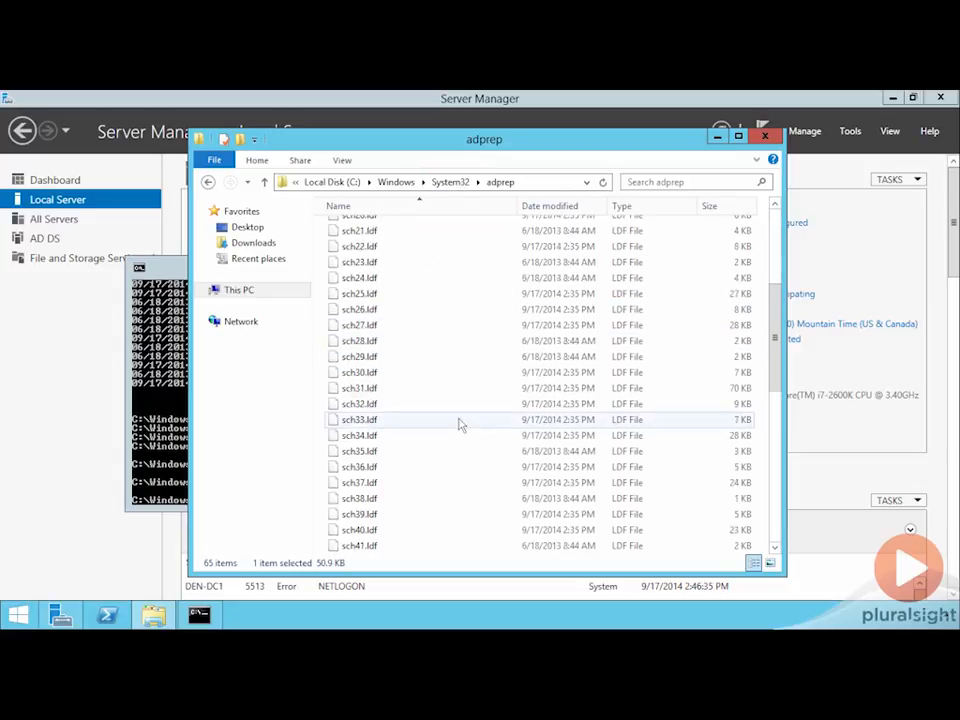
pyautogui.scroll(-3)
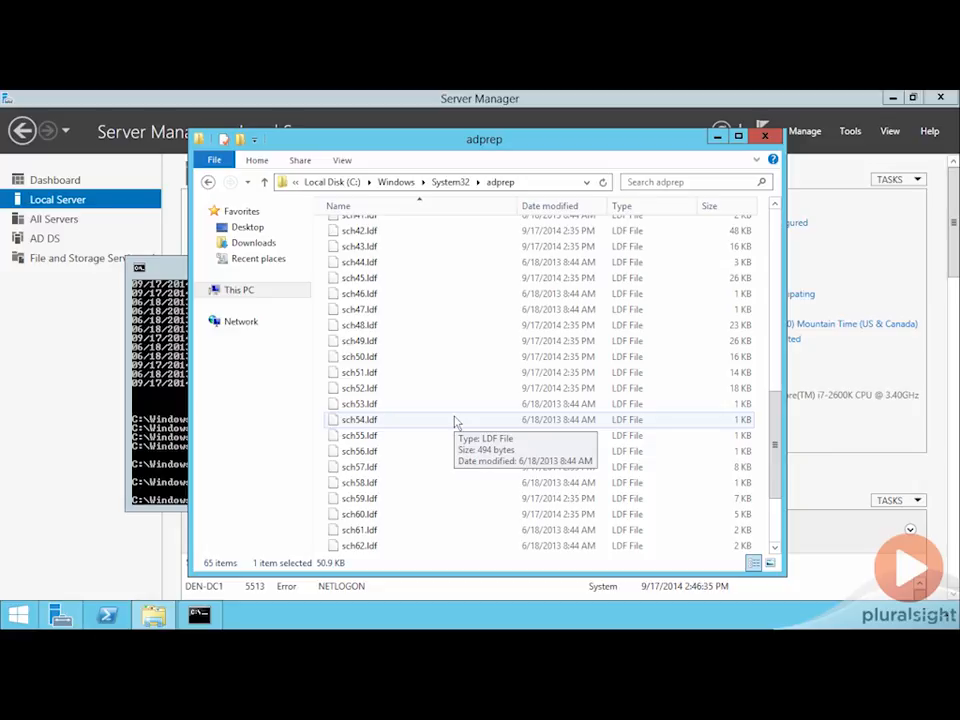
pyautogui.moveTo(650, 294)
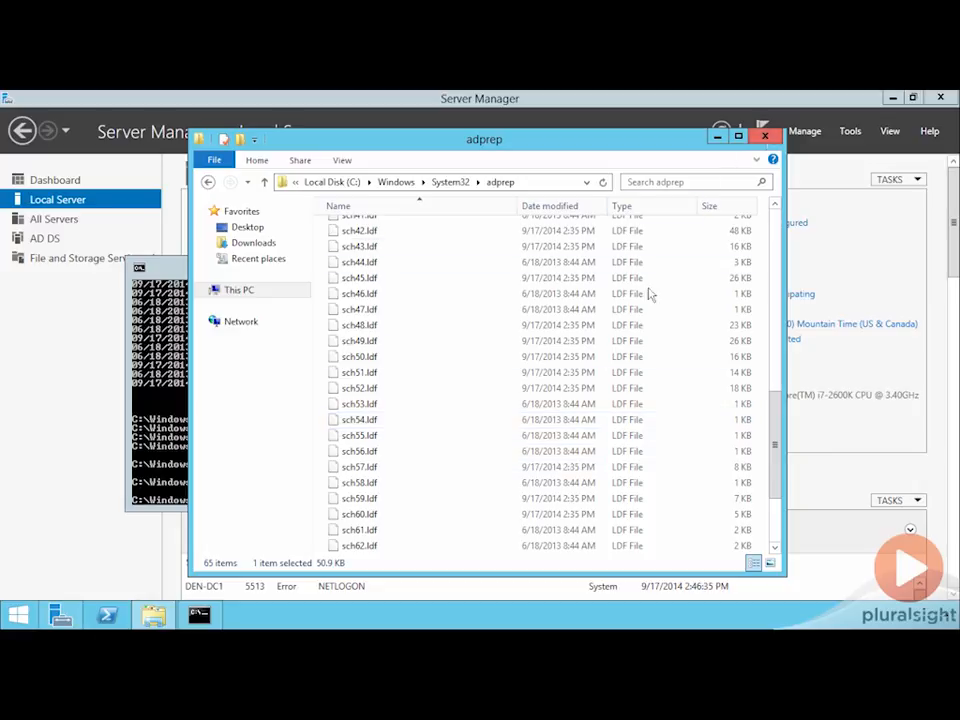
pyautogui.click(765, 135)
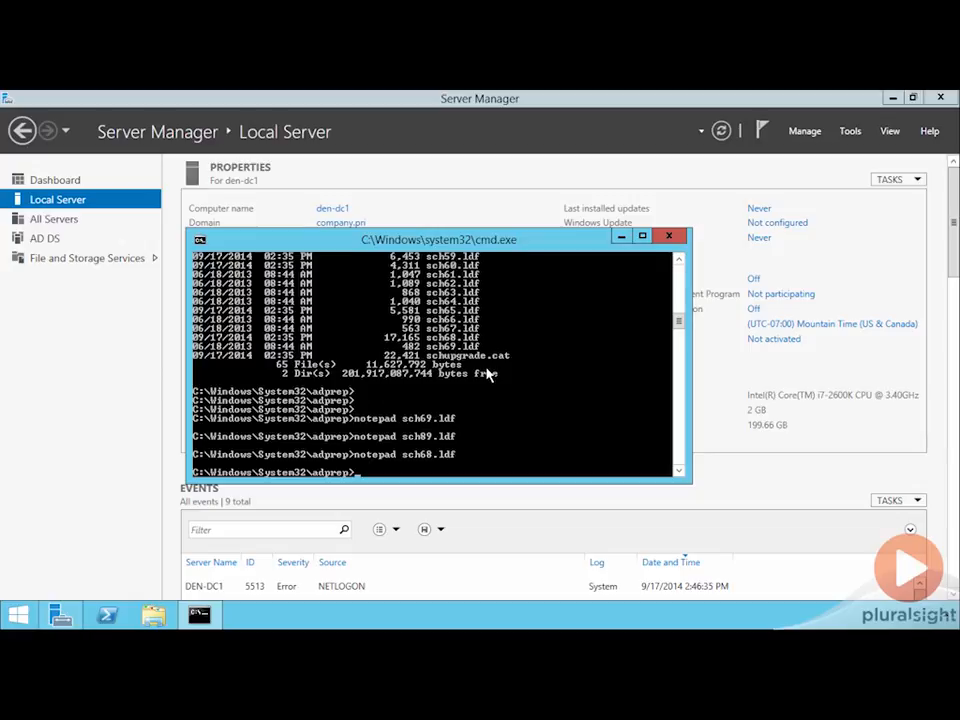
# List .exe files, switch to drive D:, and go into the sources folder
pyautogui.write('dir *.exe')
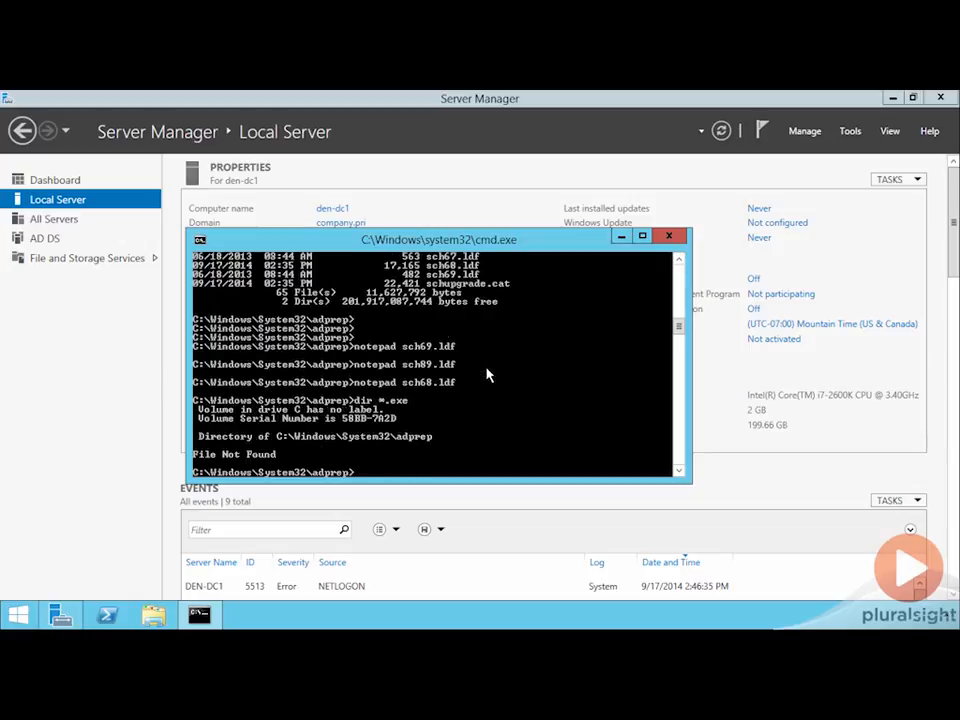
pyautogui.write('d:')
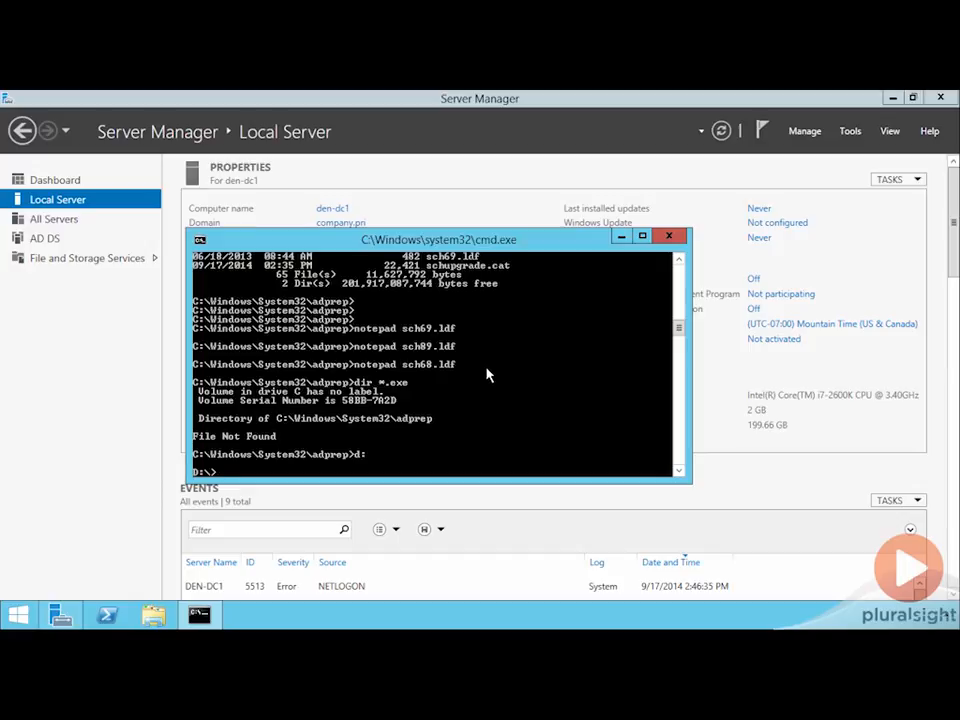
pyautogui.write('cd sources\\adprep')
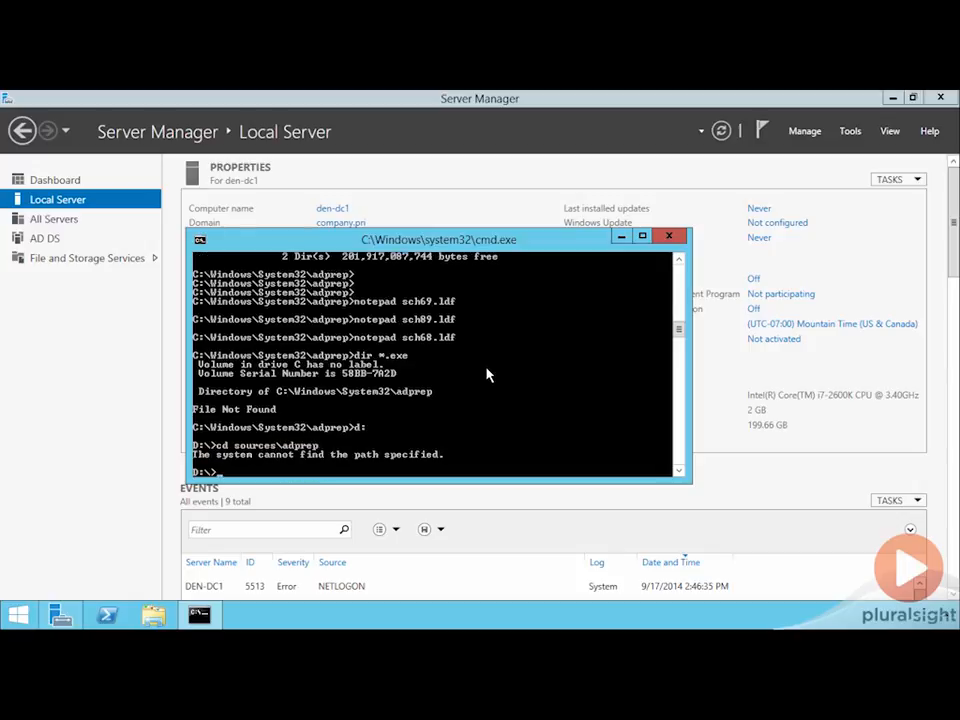
pyautogui.write('cd \\sour')
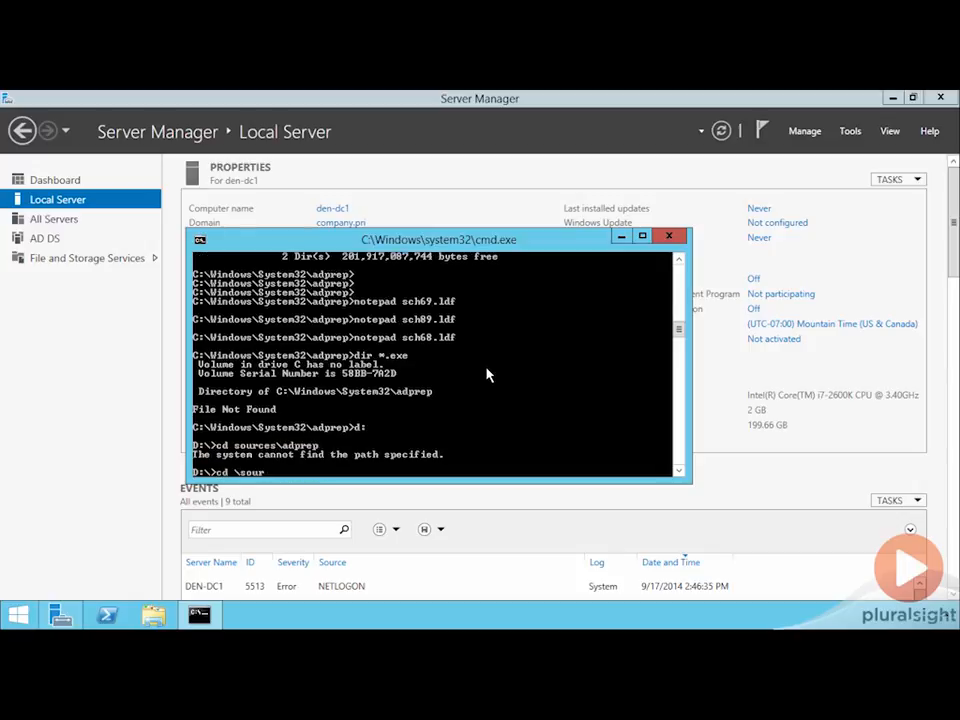
# Move to D:\support\adprep and type adprep.exe /? at the prompt
pyautogui.write('cd adpre')
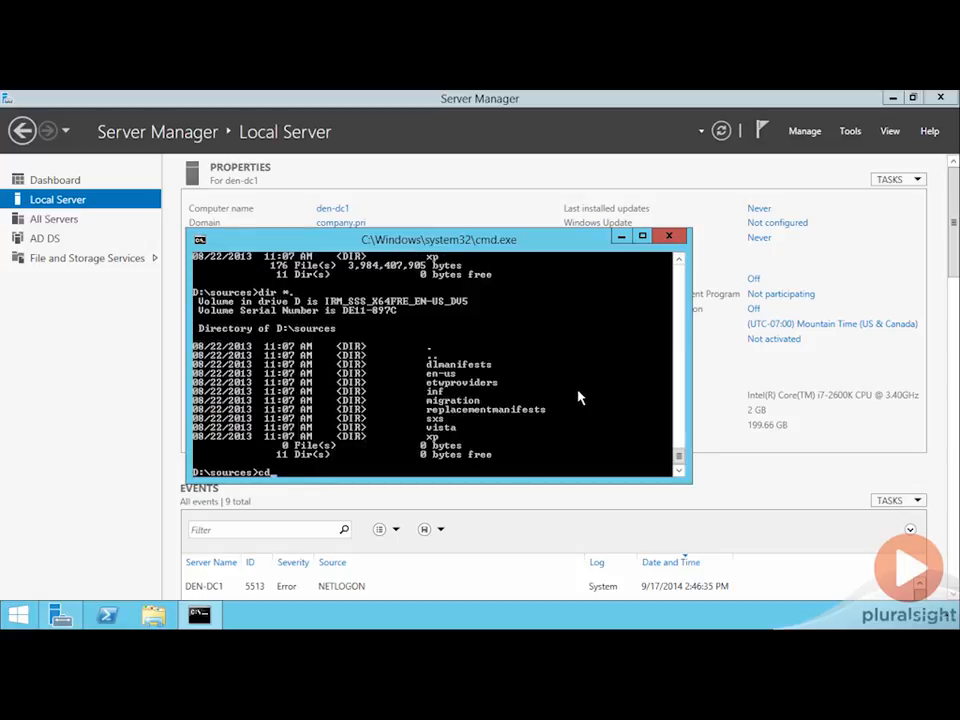
pyautogui.write('sup')
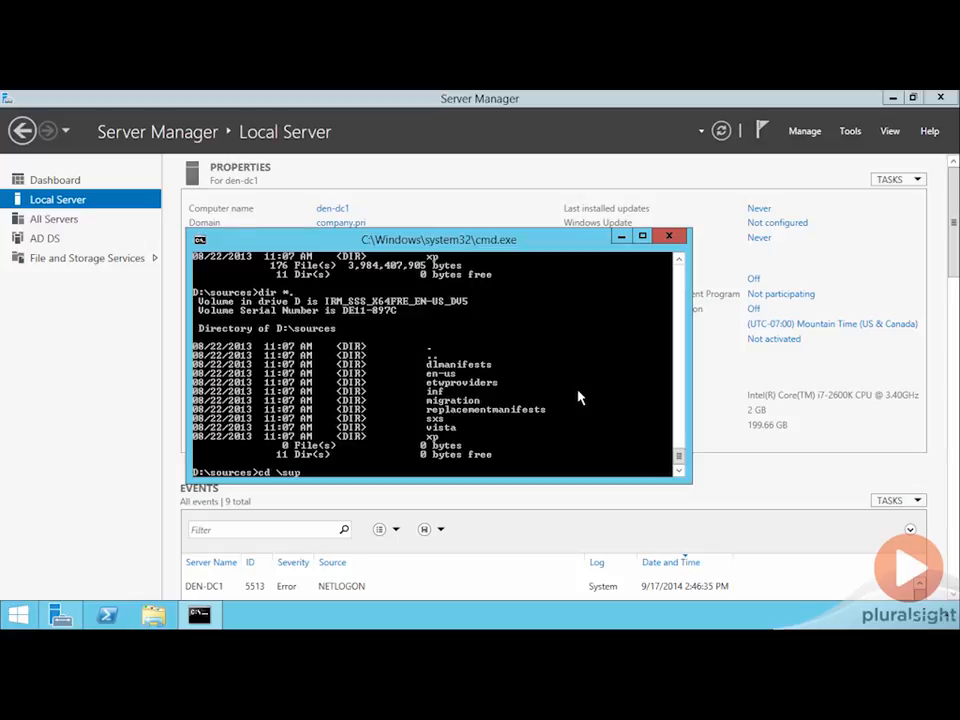
pyautogui.write('cd \\support\\adprep')
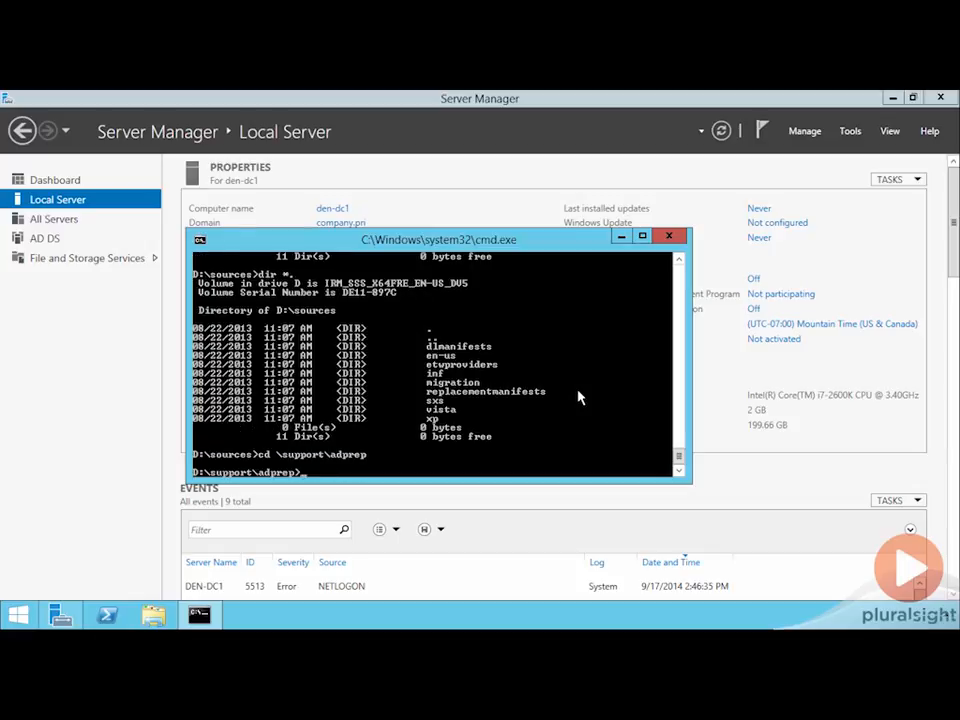
pyautogui.write('adprep.exe /?')
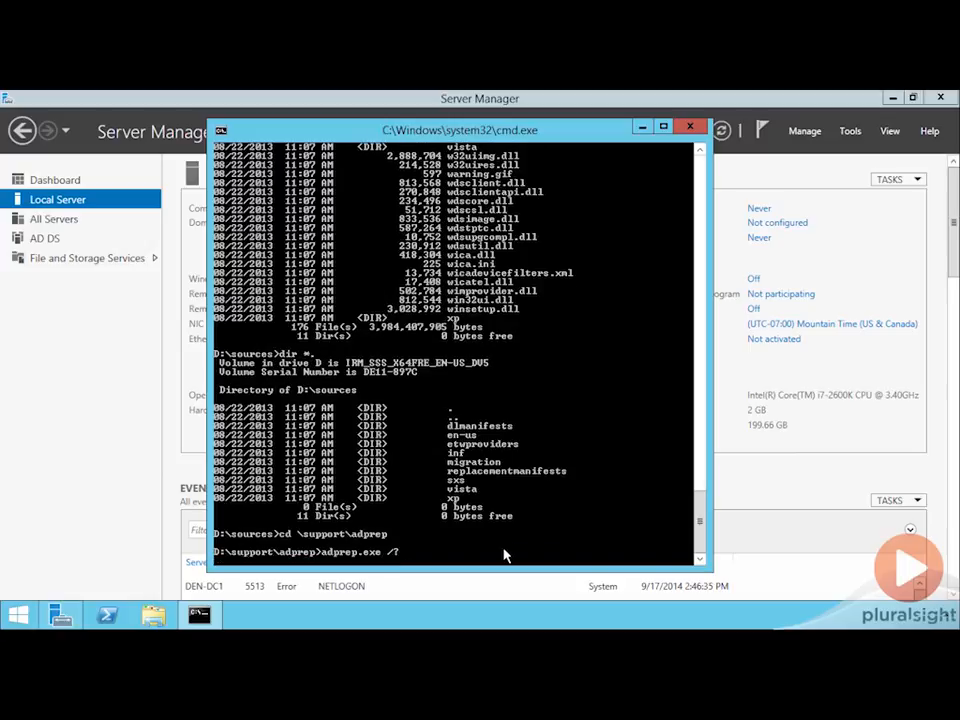
# Run adprep.exe /? and scroll through its syntax, commands and options
pyautogui.press('Return')
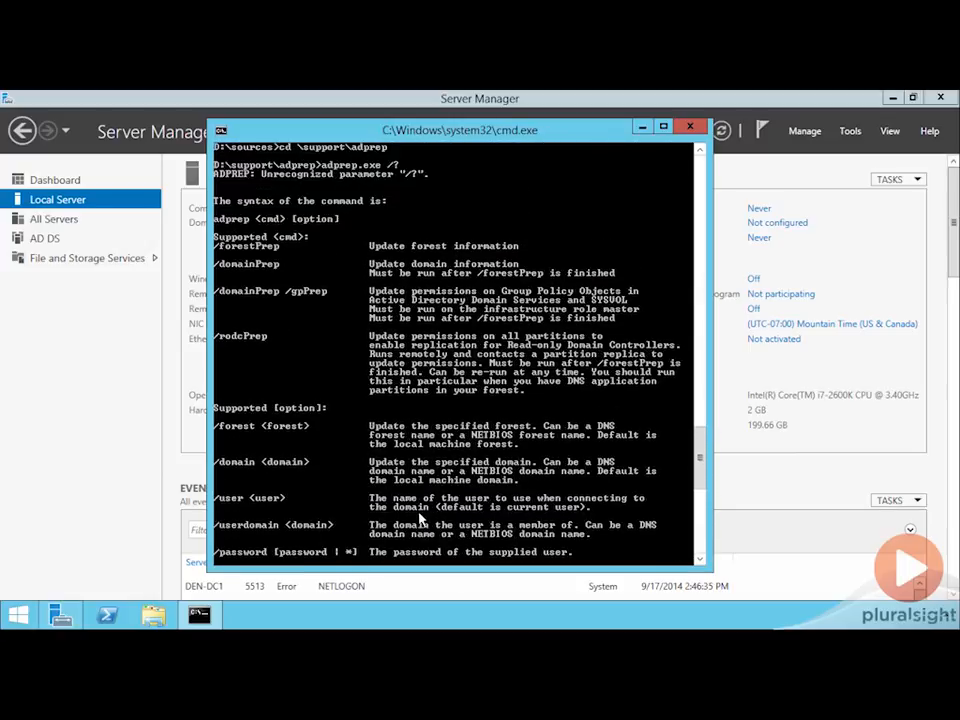
pyautogui.scroll(-3)
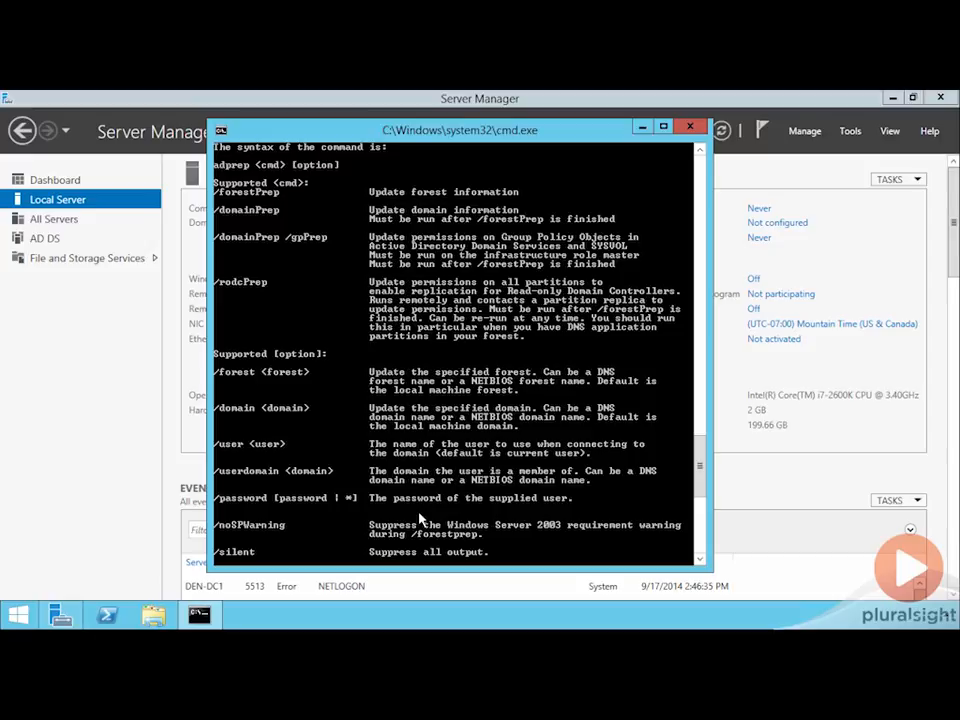